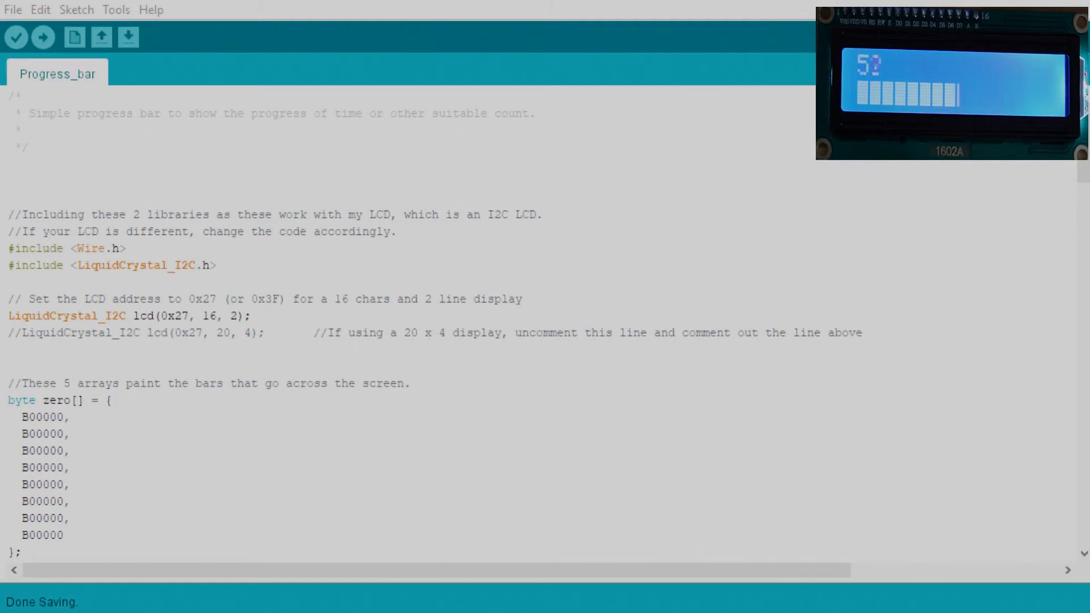
scroll(down, 3)
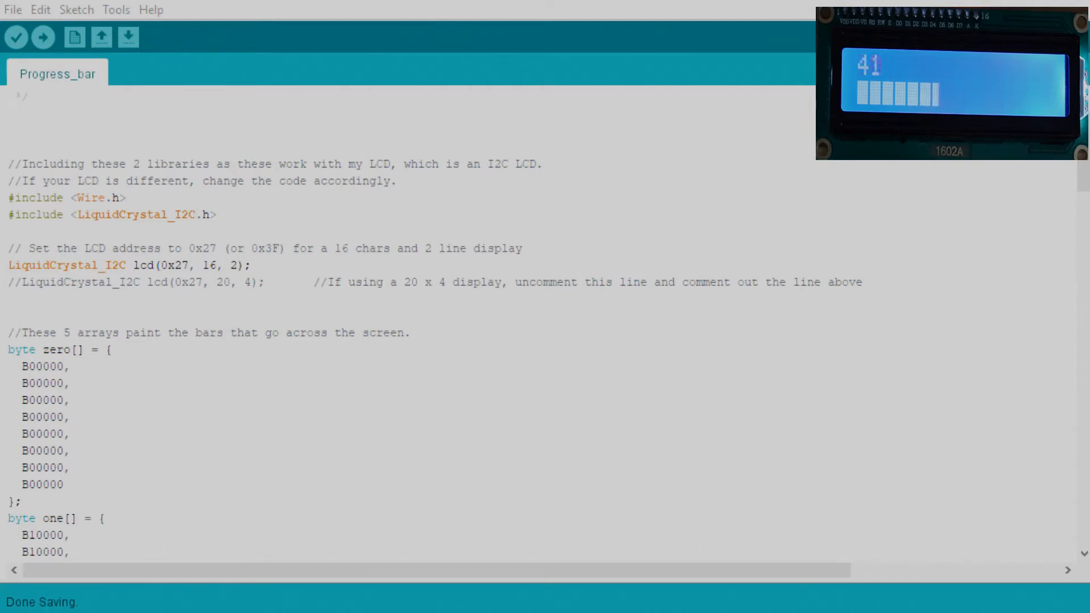
scroll(down, 3)
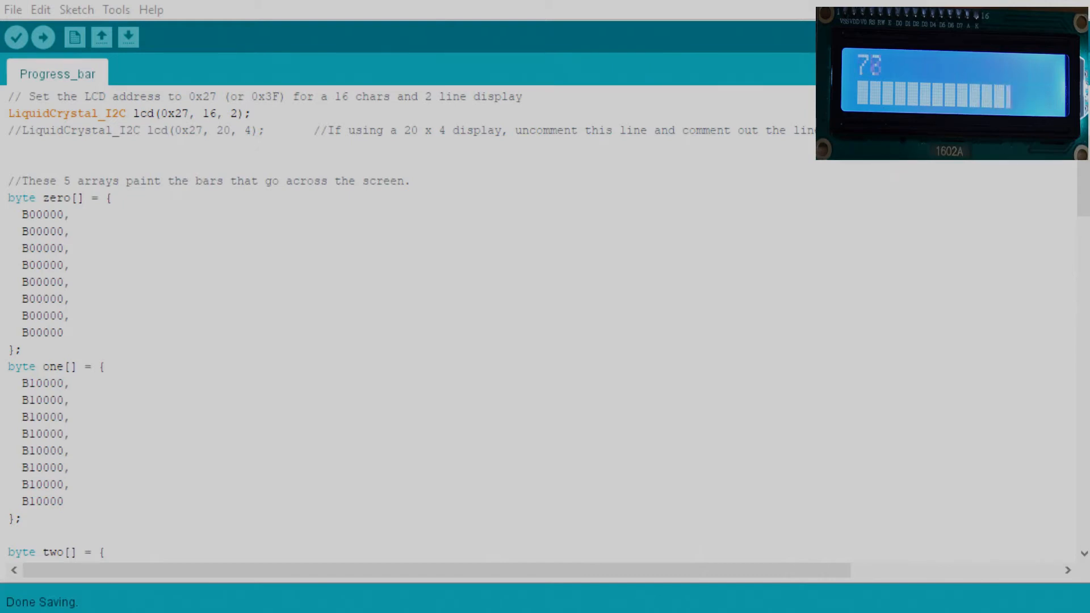
scroll(down, 3)
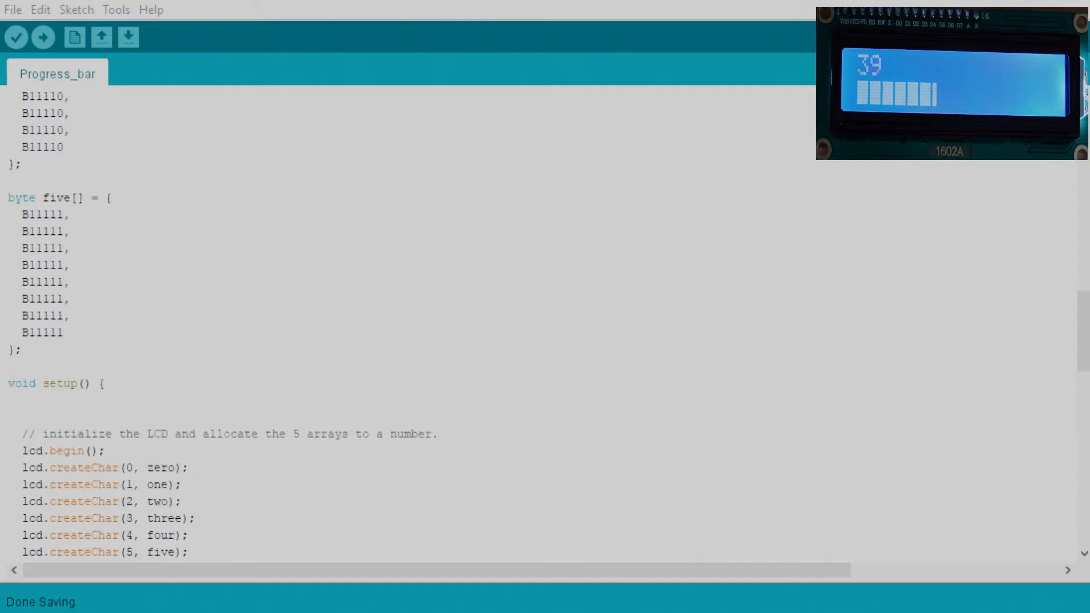
scroll(down, 3)
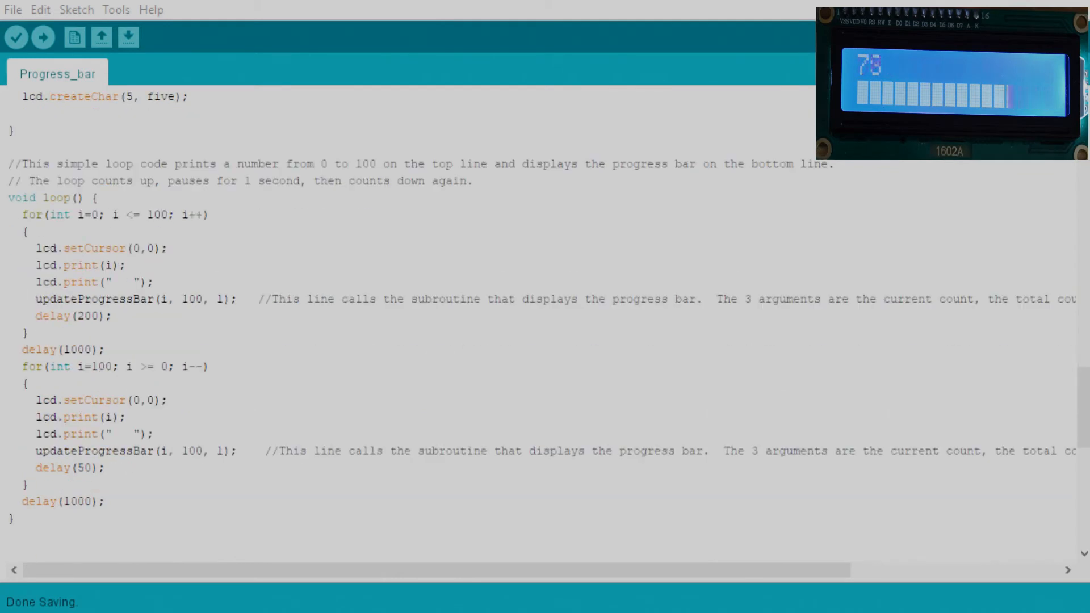
scroll(down, 3)
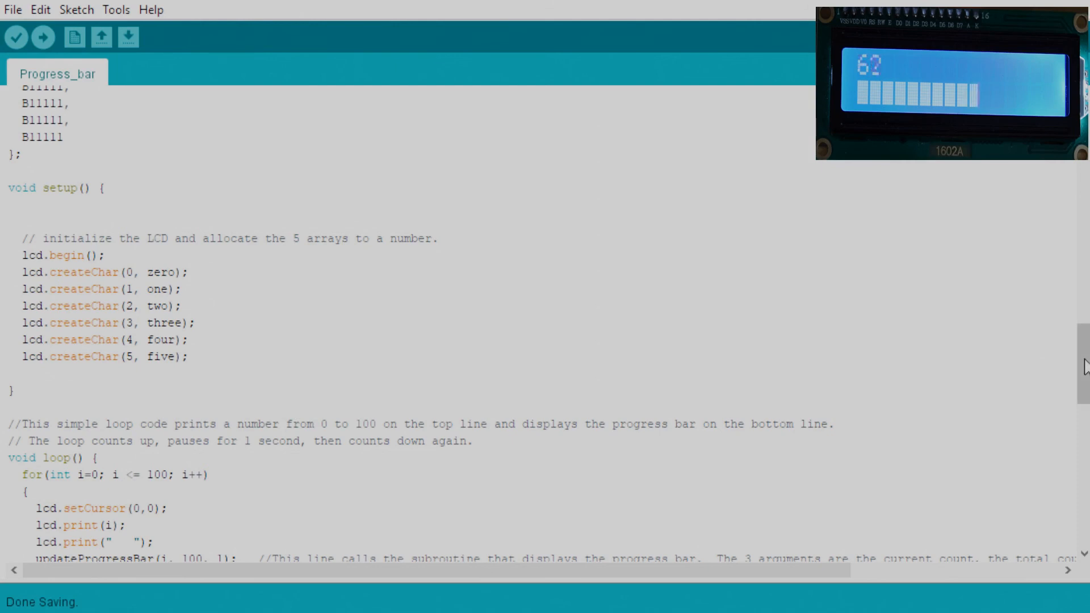
scroll(down, 3)
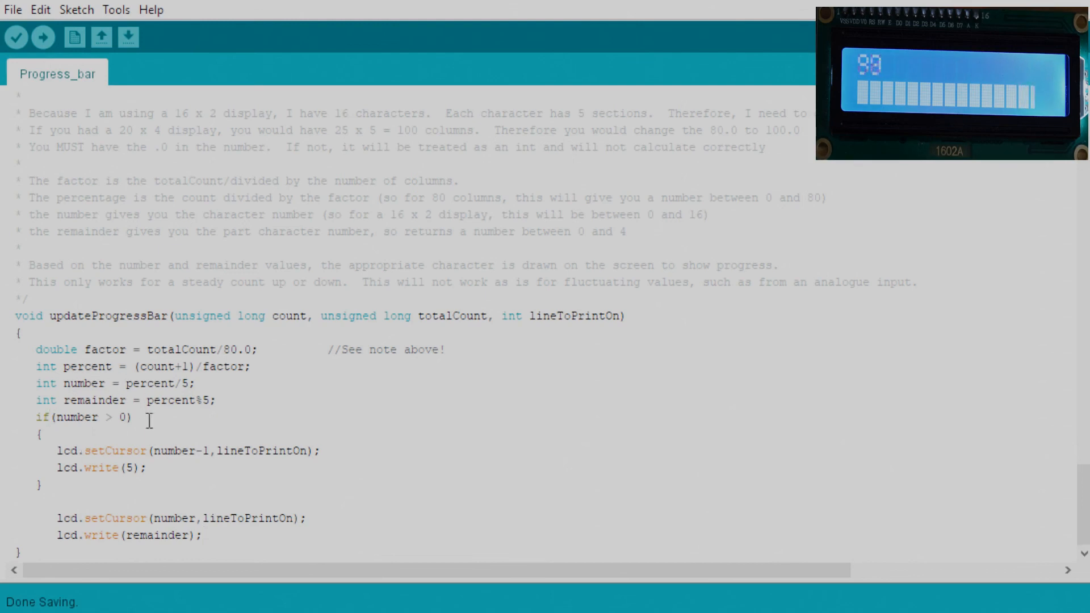
mouse_move(158, 470)
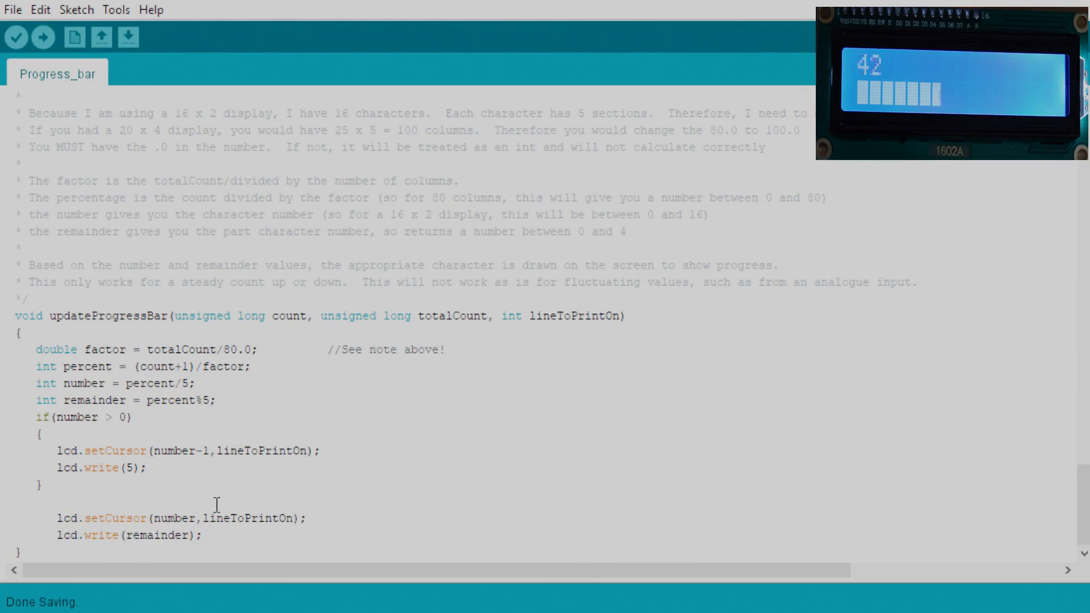
mouse_move(106, 452)
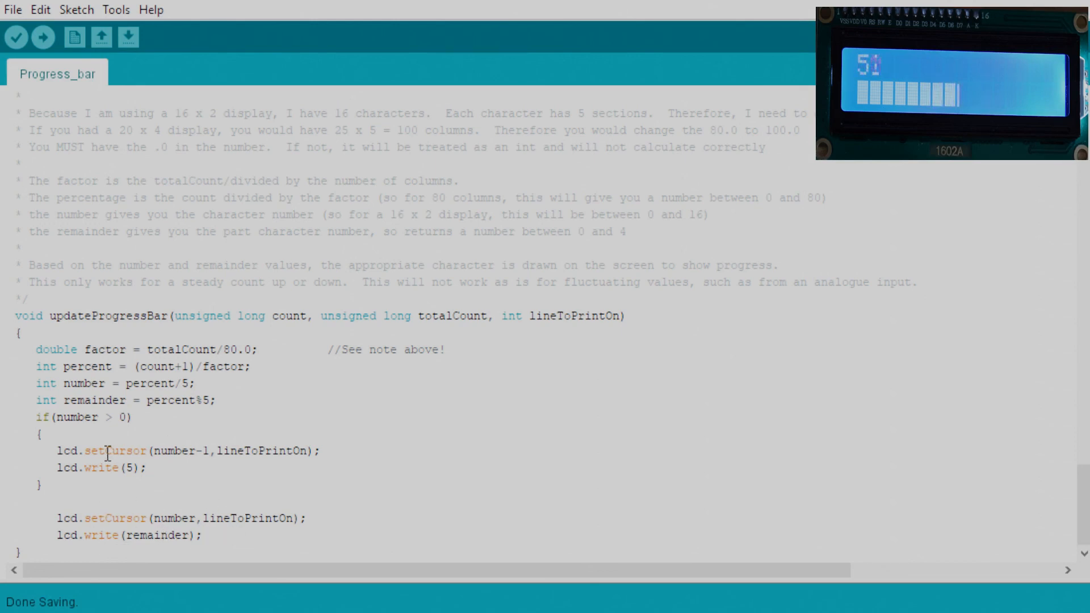